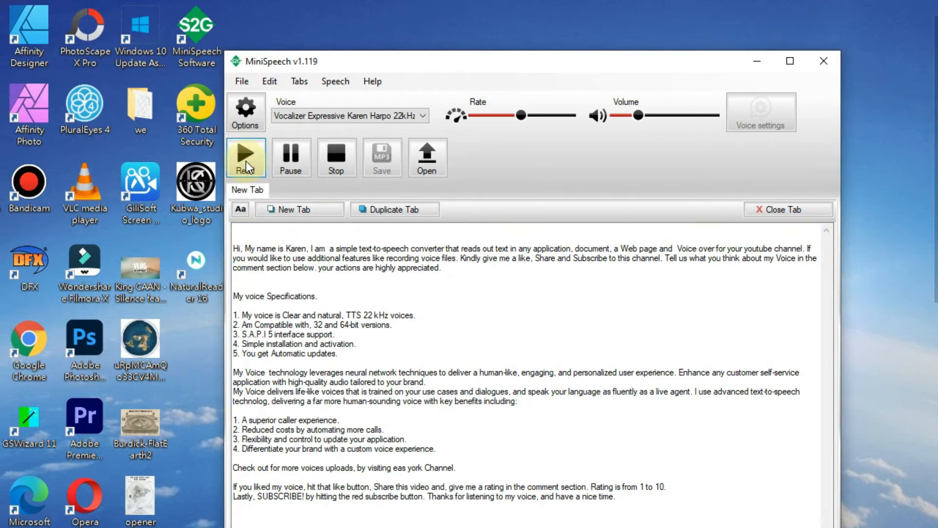
Step: Start reading the Karen demo script aloud with the Vocalizer Karen voice
{"action": "left_click", "coordinate": [246, 156]}
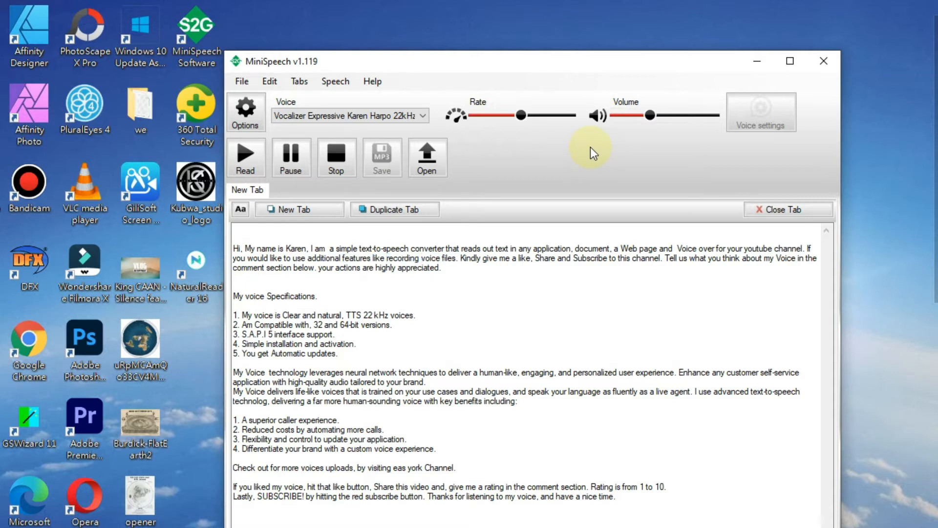
{"action": "double_click", "coordinate": [545, 258]}
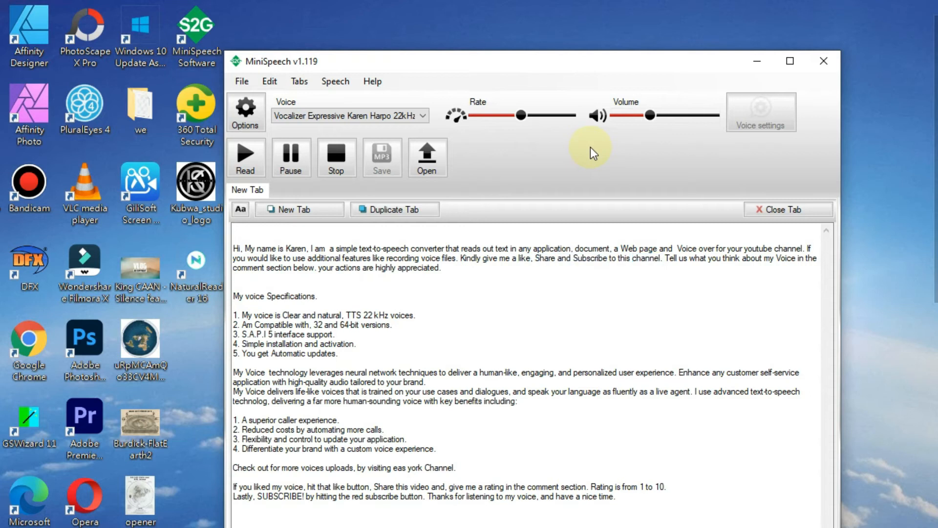
{"action": "double_click", "coordinate": [769, 258]}
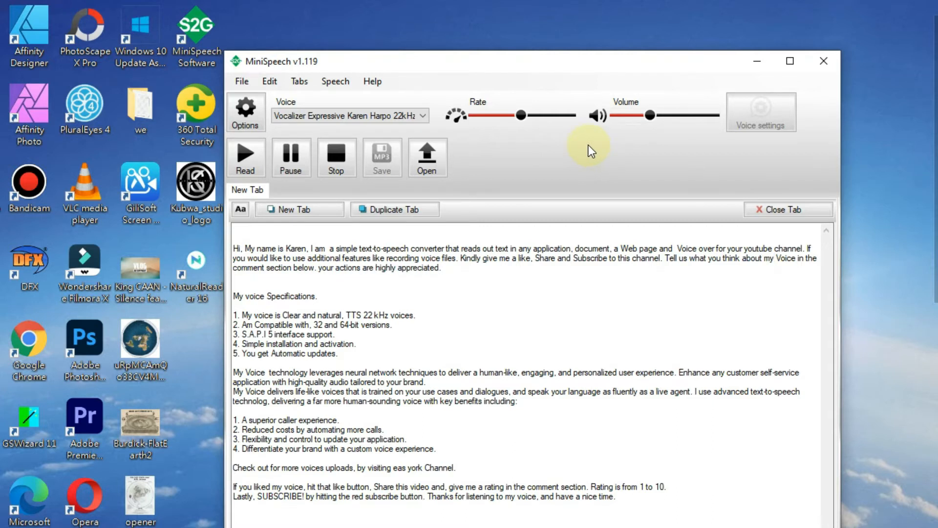
{"action": "double_click", "coordinate": [291, 296]}
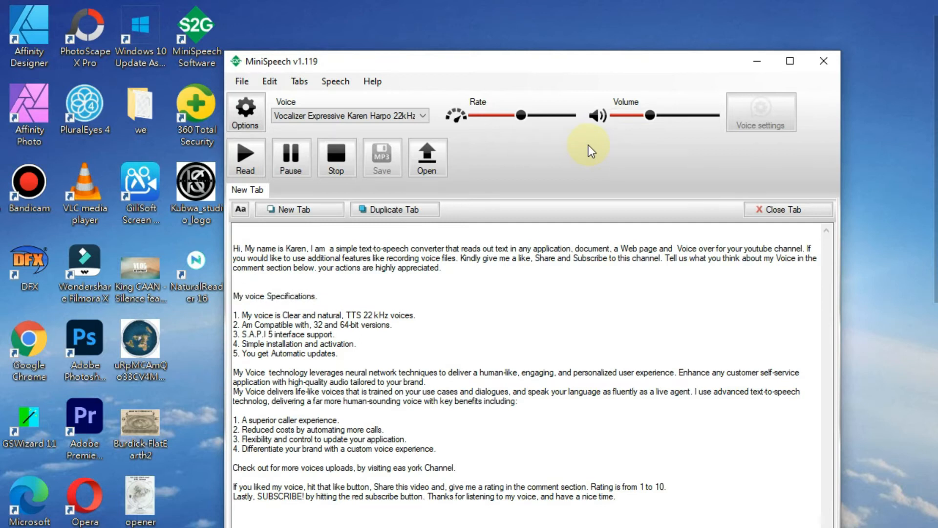
{"action": "double_click", "coordinate": [332, 314]}
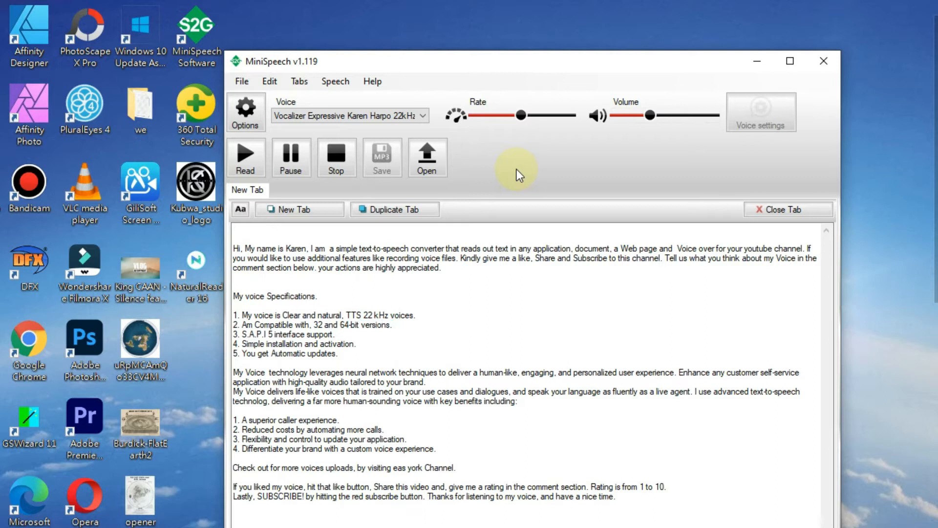
{"action": "double_click", "coordinate": [251, 334]}
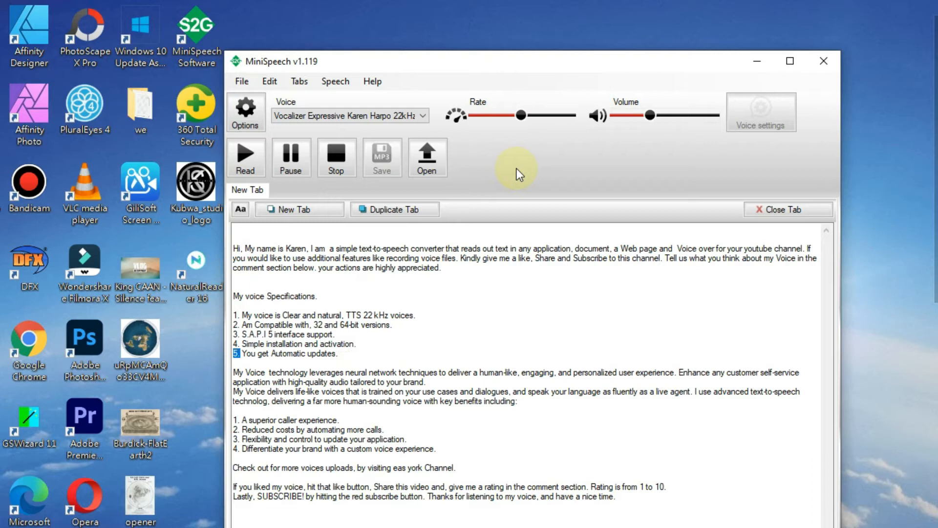
{"action": "double_click", "coordinate": [287, 354]}
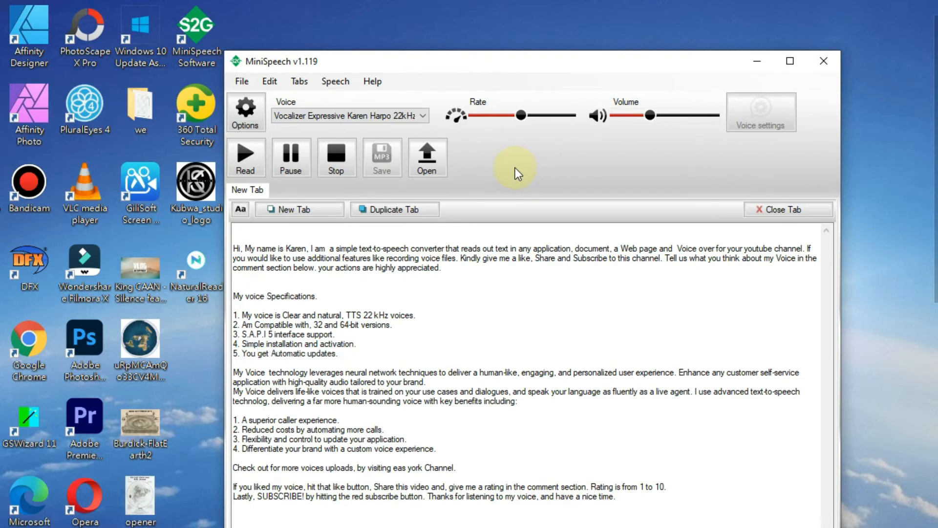
{"action": "double_click", "coordinate": [356, 373]}
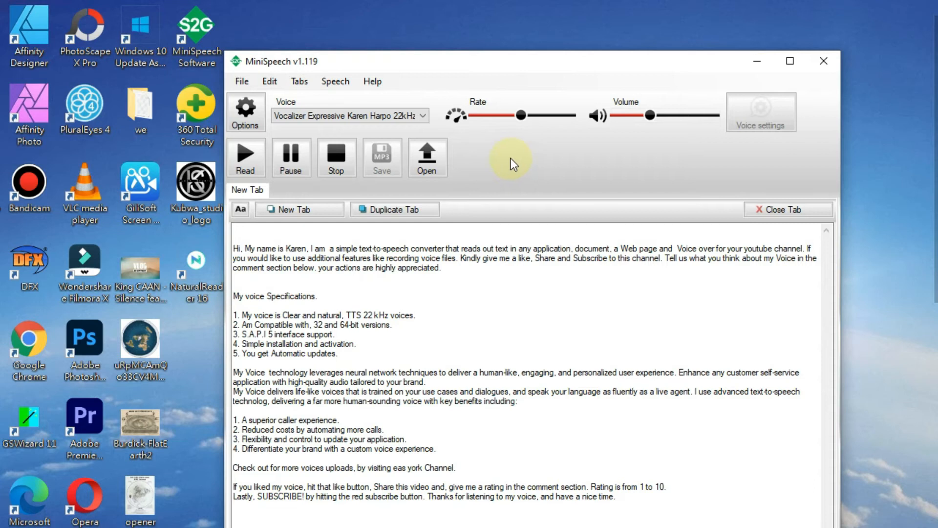
{"action": "double_click", "coordinate": [320, 419]}
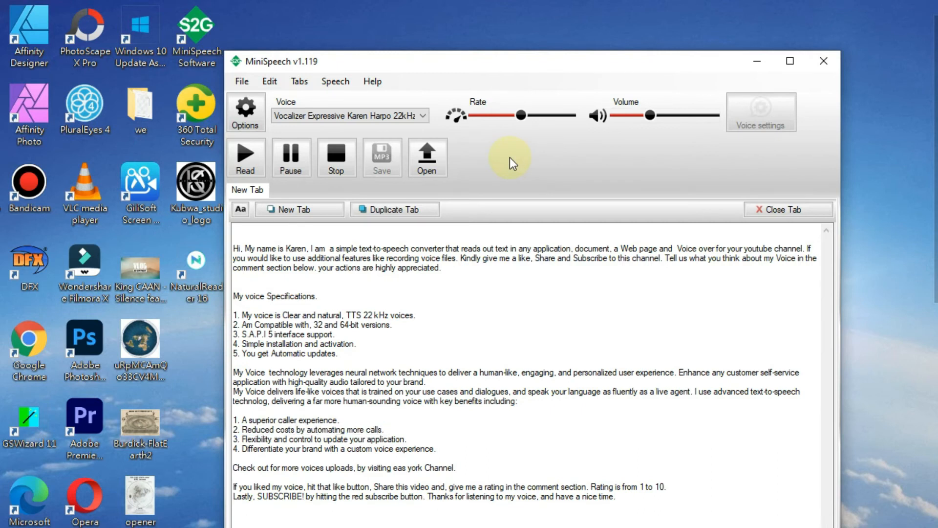
{"action": "double_click", "coordinate": [258, 439]}
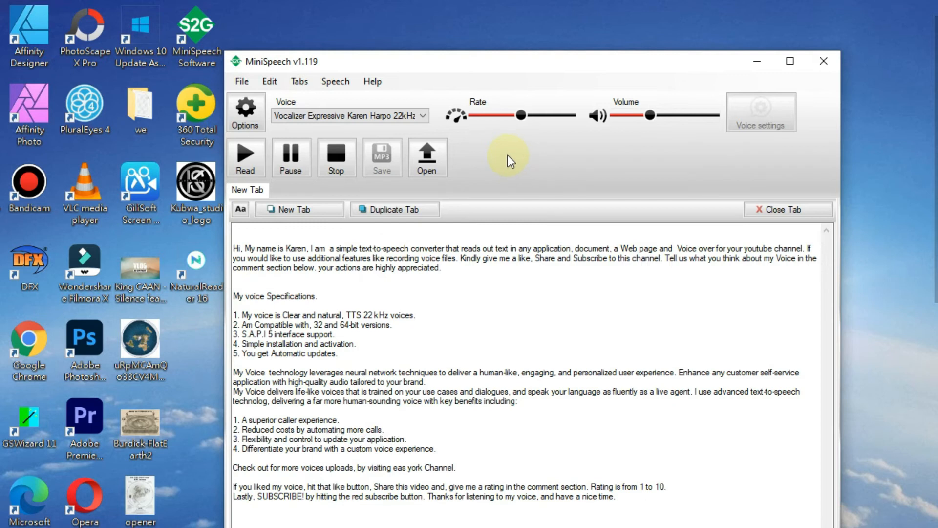
{"action": "double_click", "coordinate": [262, 449]}
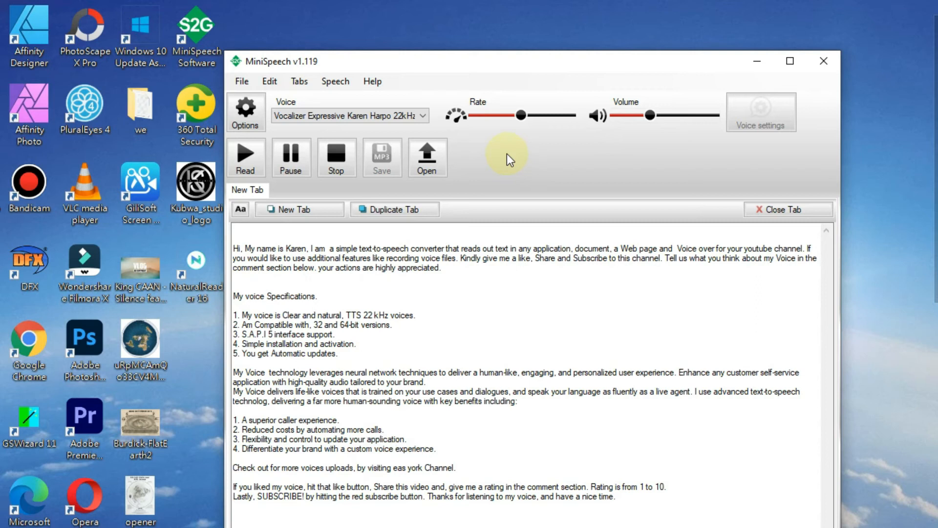
{"action": "double_click", "coordinate": [339, 467]}
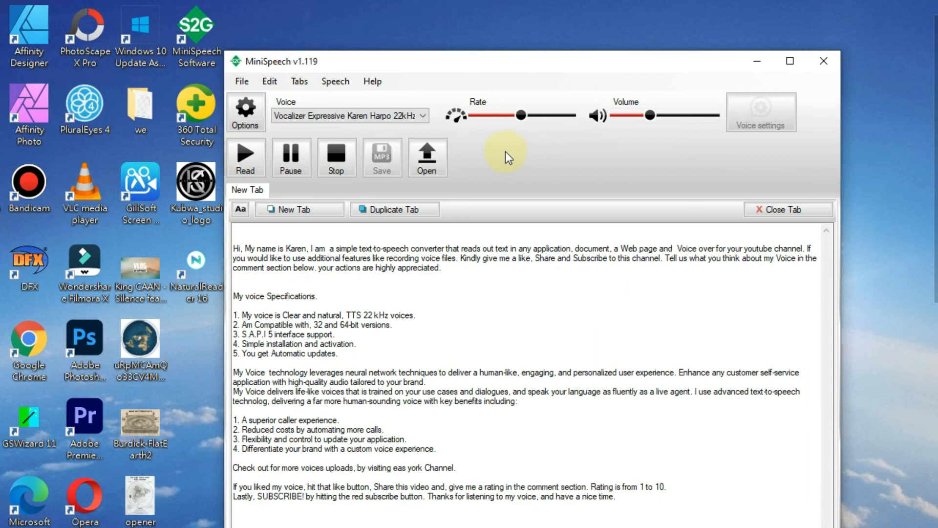
{"action": "double_click", "coordinate": [660, 487]}
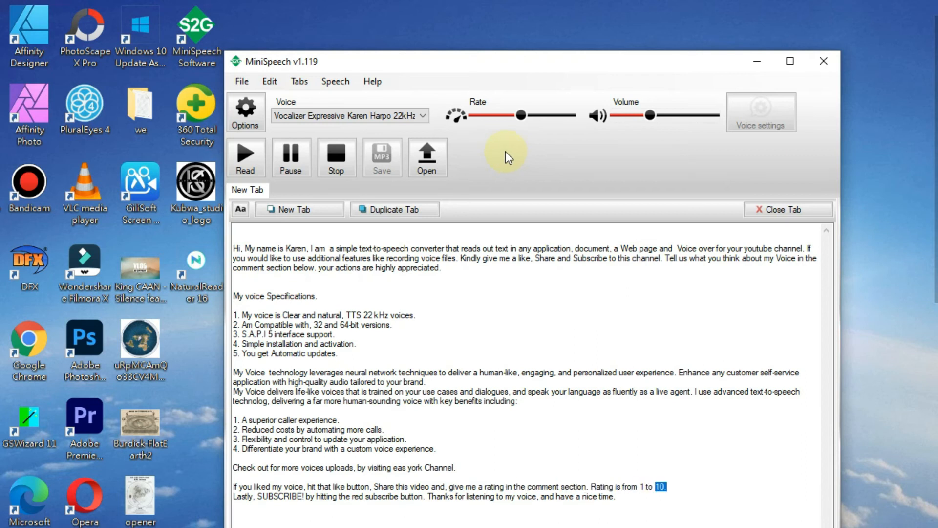